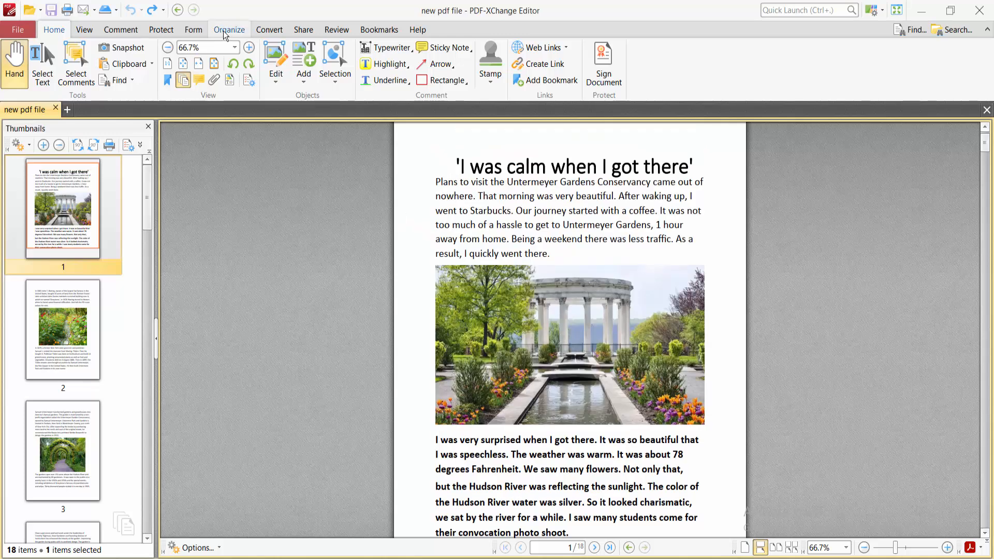
- Open the Merge Pages dialog from the Organize tools for the 18-page document
click(228, 29)
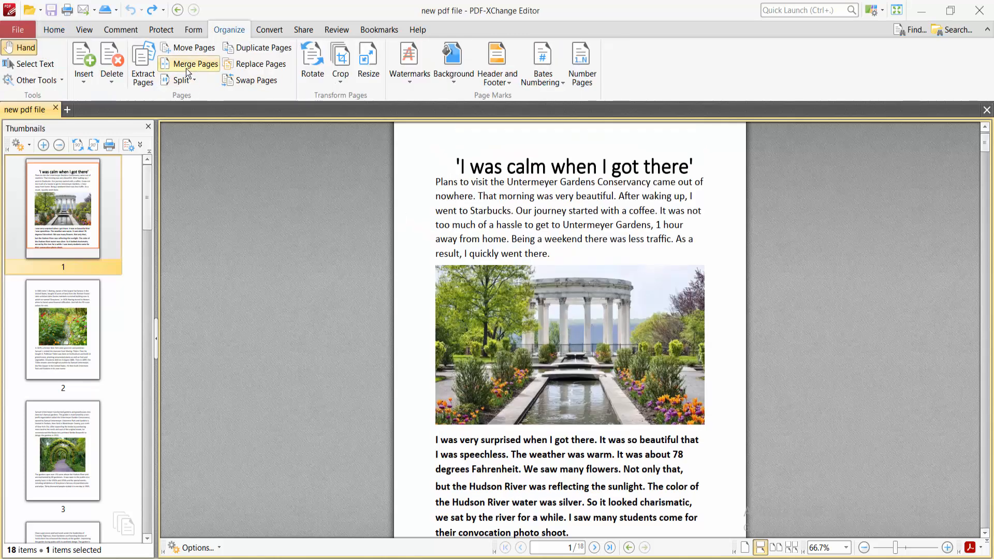
click(194, 63)
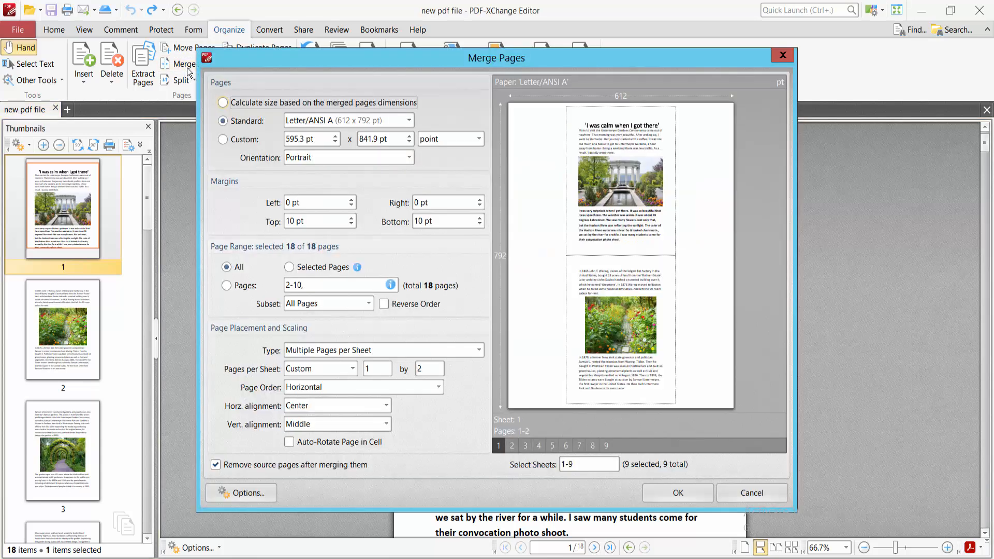
mouse_move(376, 126)
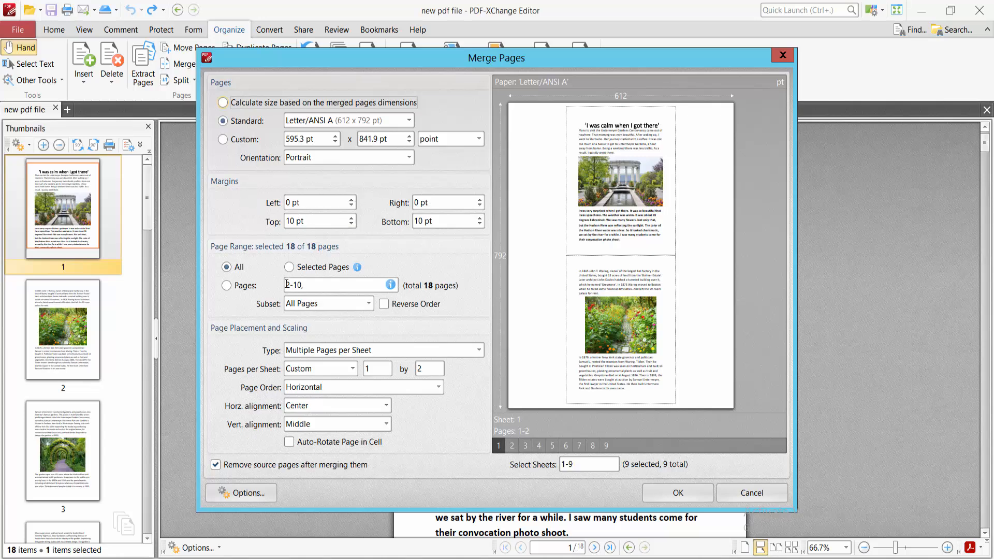
click(226, 285)
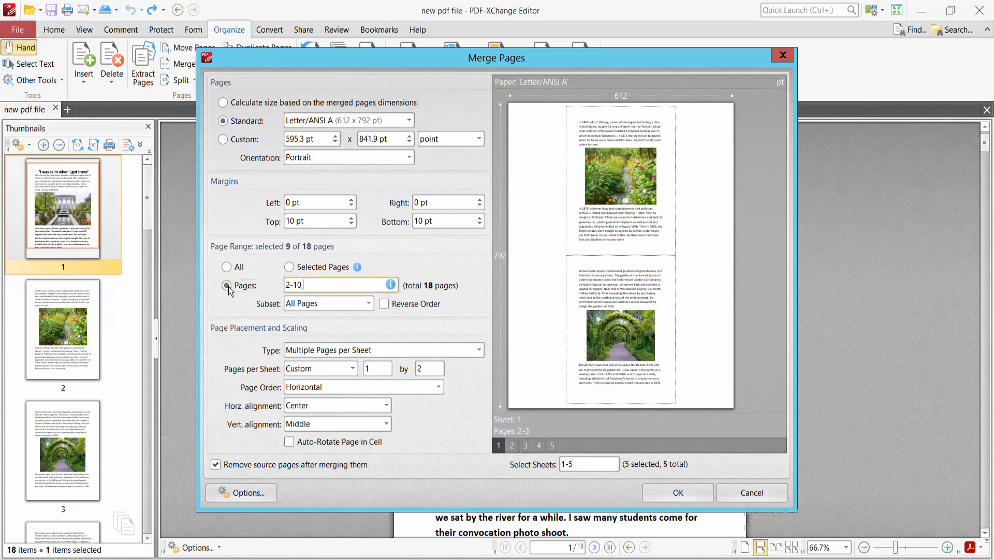
click(226, 267)
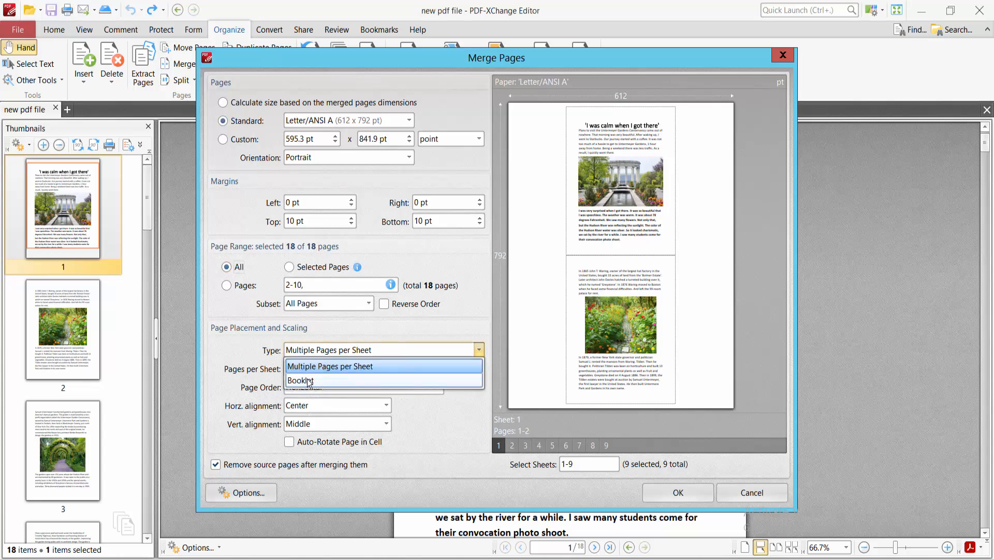
- Choose a Book-type Booklet layout over 10 landscape sheets, leaving right binding off
click(300, 381)
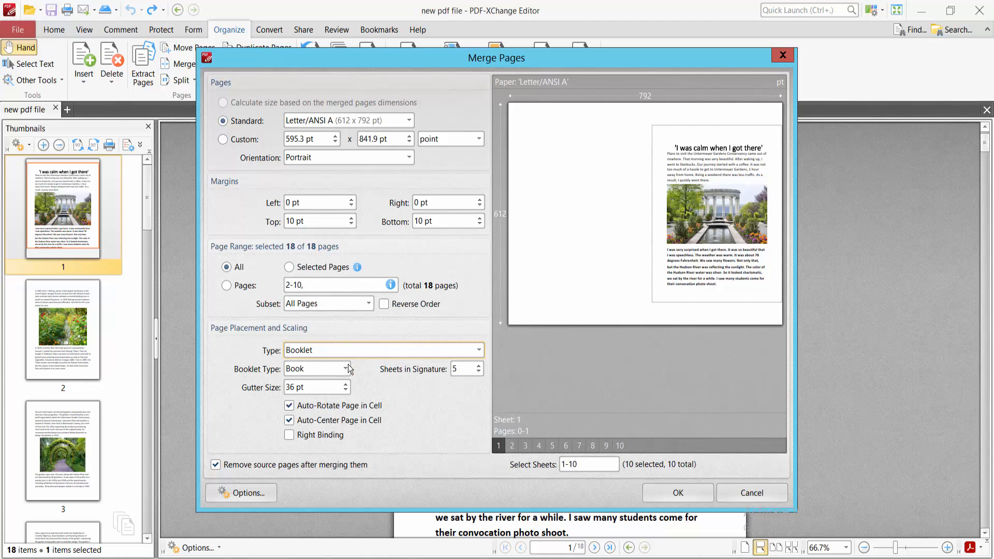
click(346, 368)
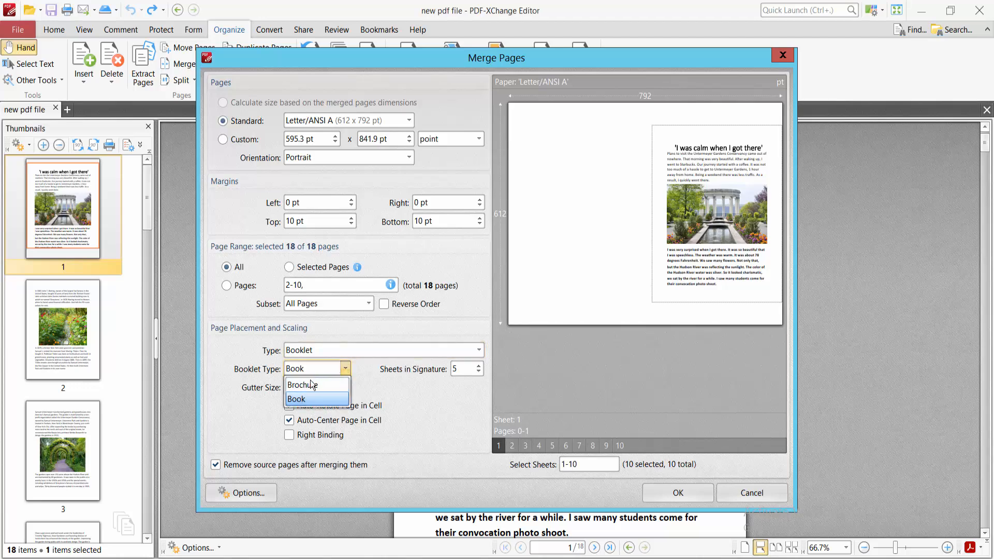
click(296, 399)
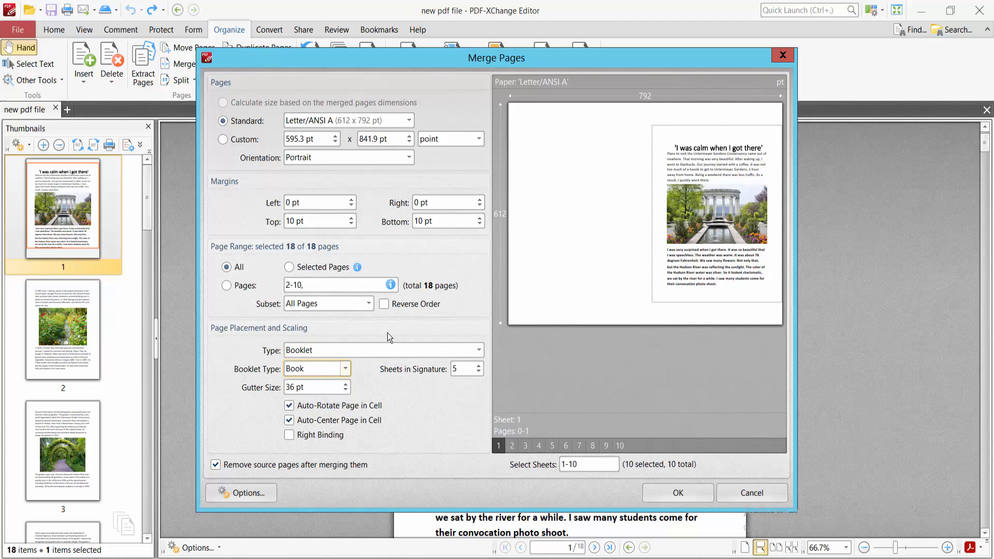
mouse_move(395, 340)
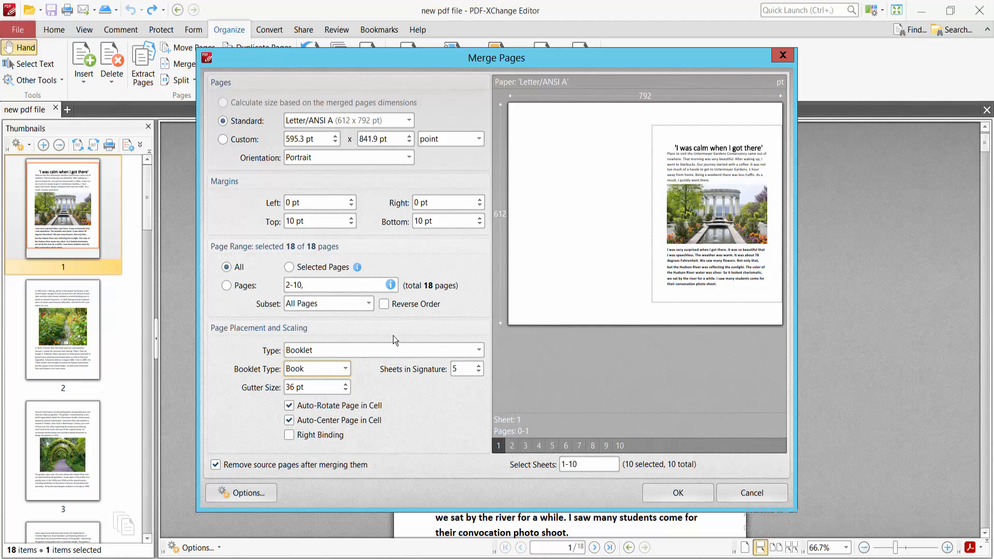
mouse_move(652, 218)
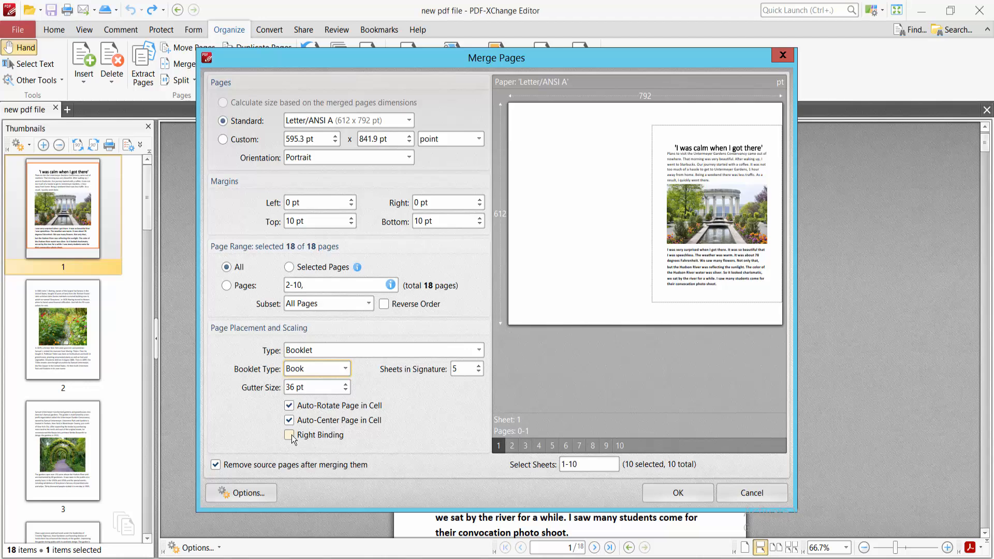
click(288, 435)
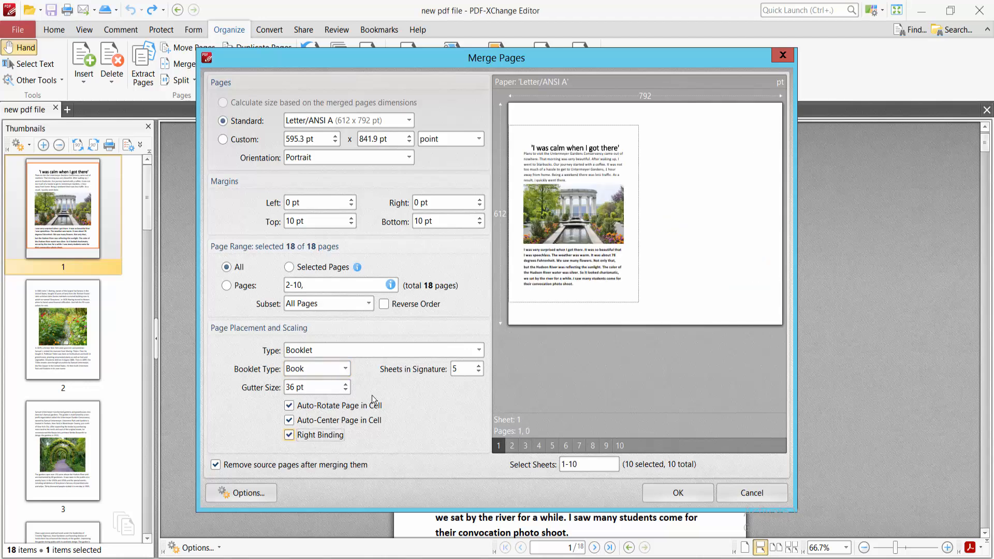
click(289, 435)
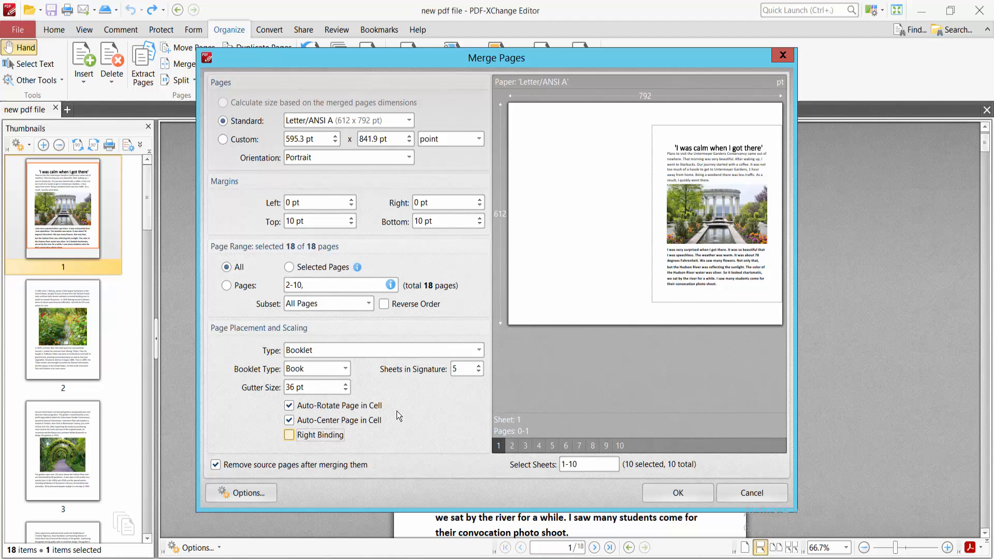
mouse_move(686, 231)
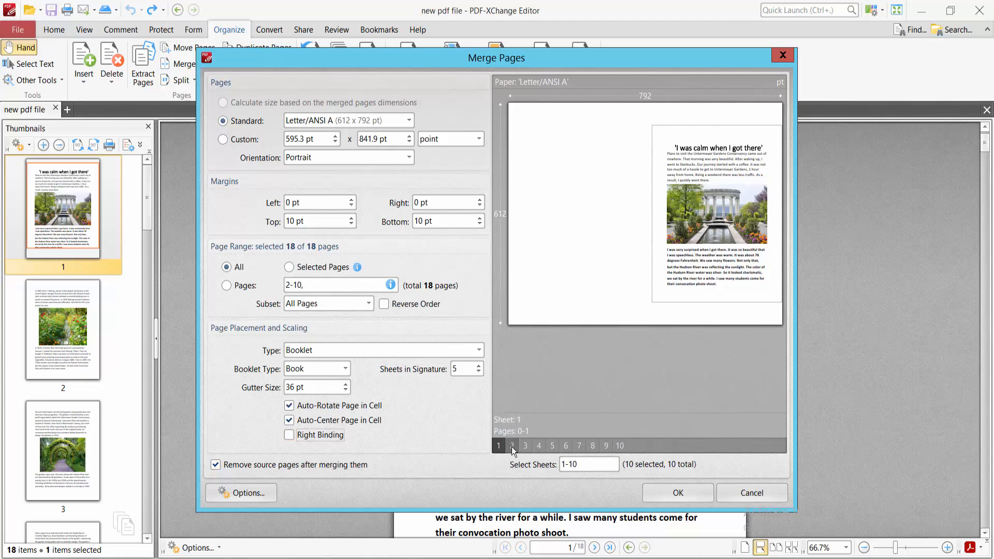
click(525, 446)
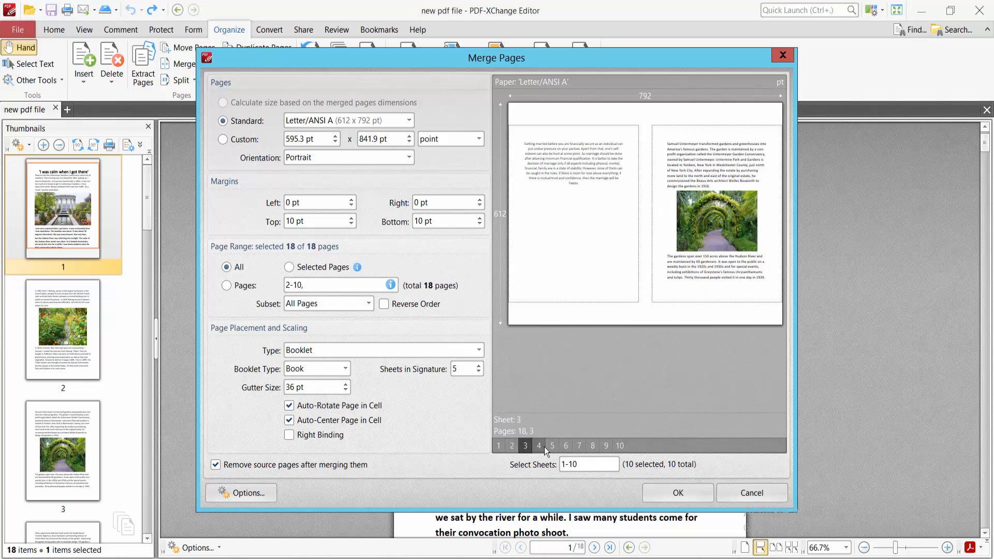
click(538, 445)
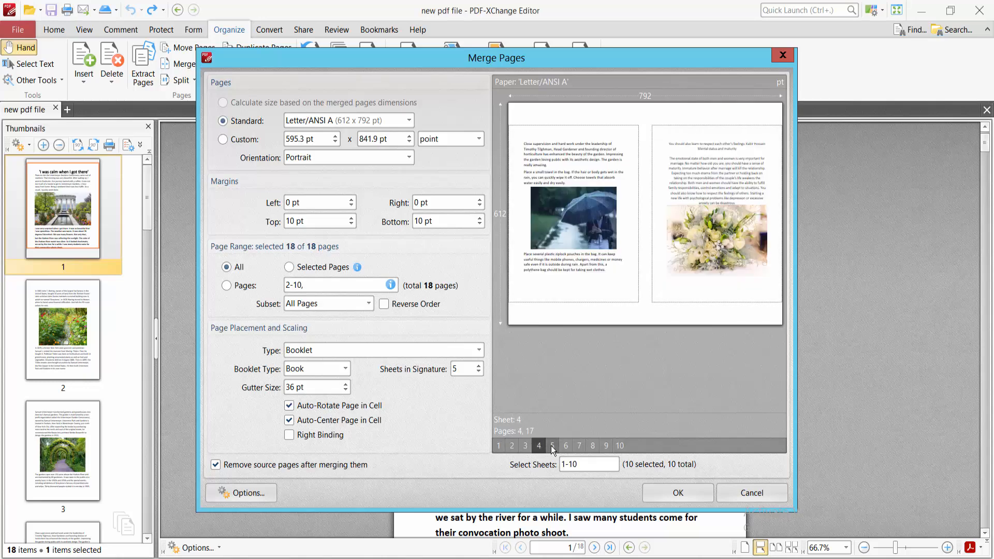
click(552, 446)
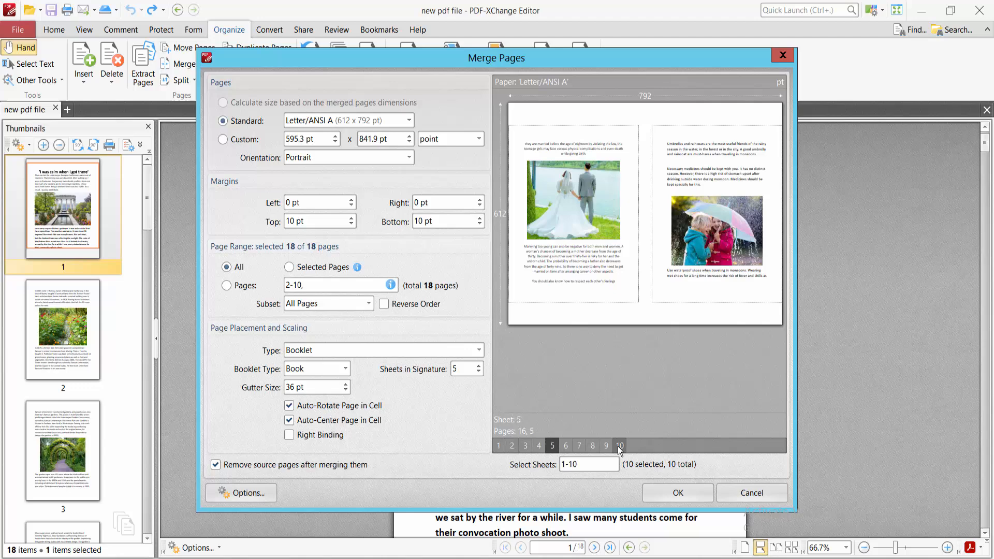
click(619, 446)
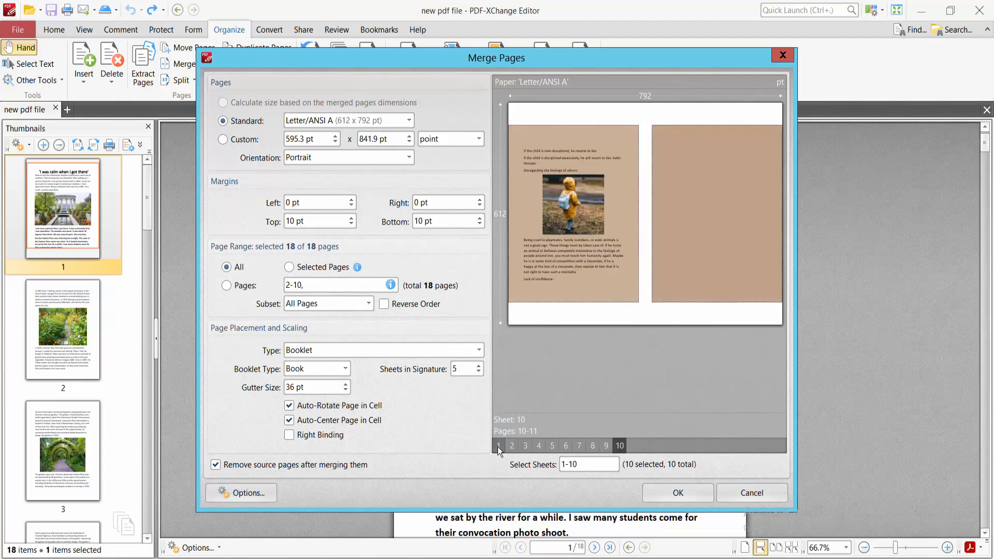
click(498, 445)
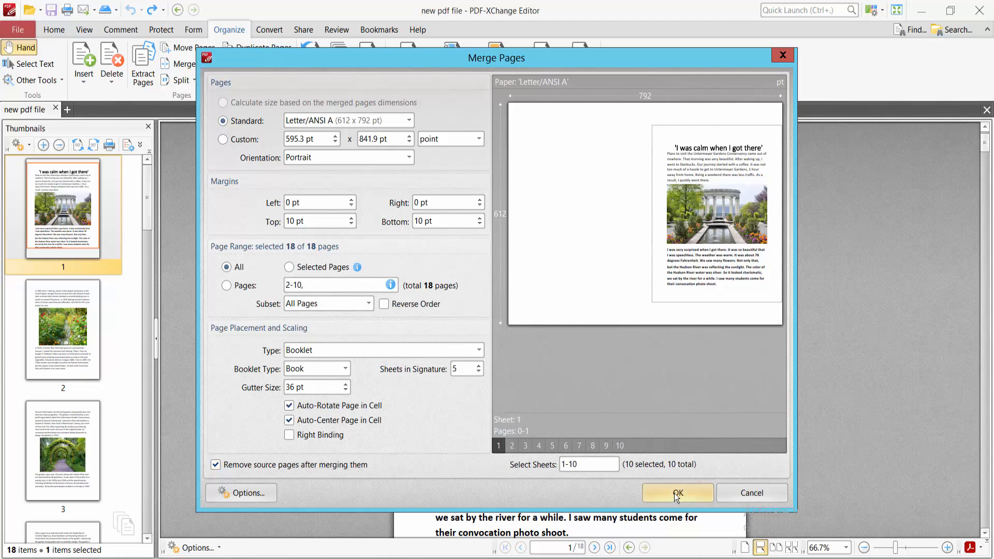
- Apply the booklet merge to produce a 10-page document, then open the File menu
click(678, 493)
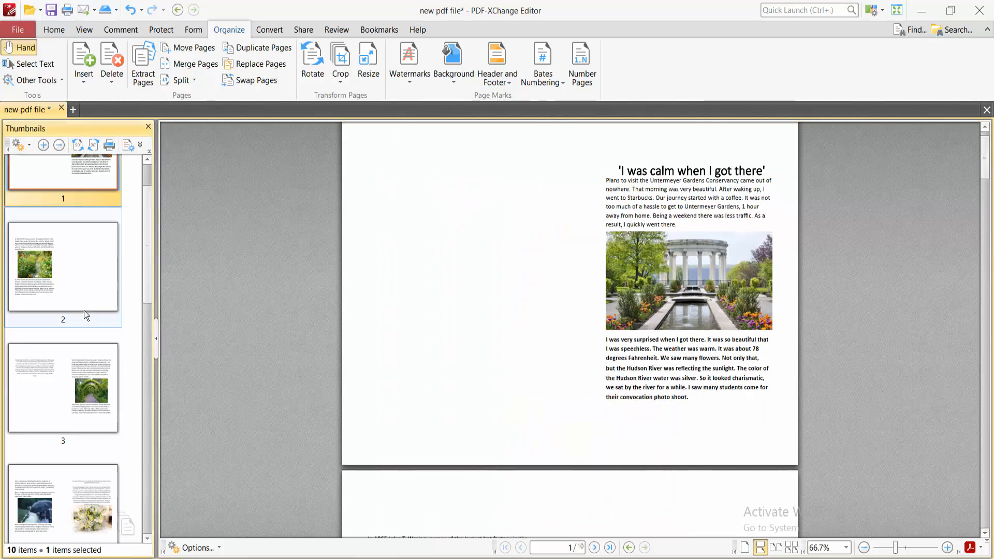
scroll(down, 3)
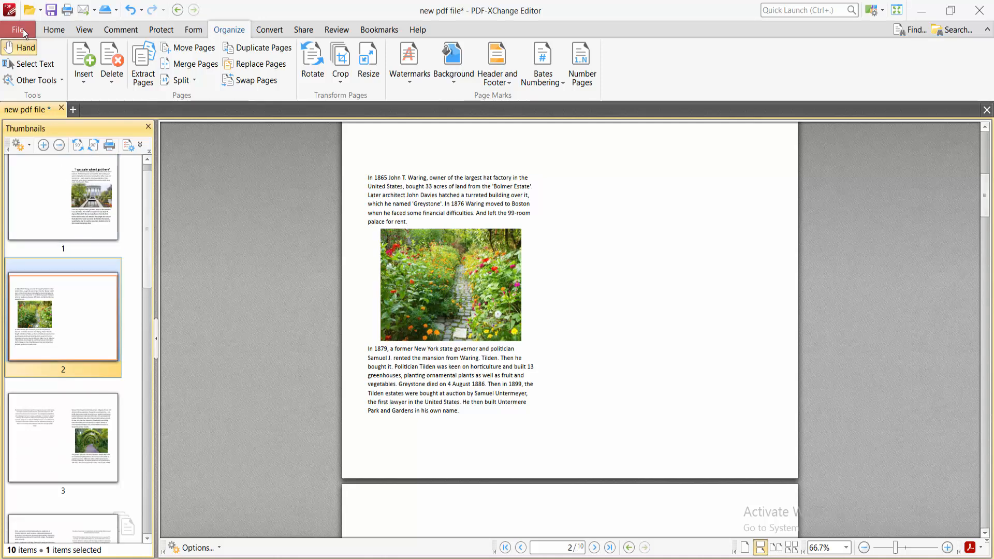
click(19, 30)
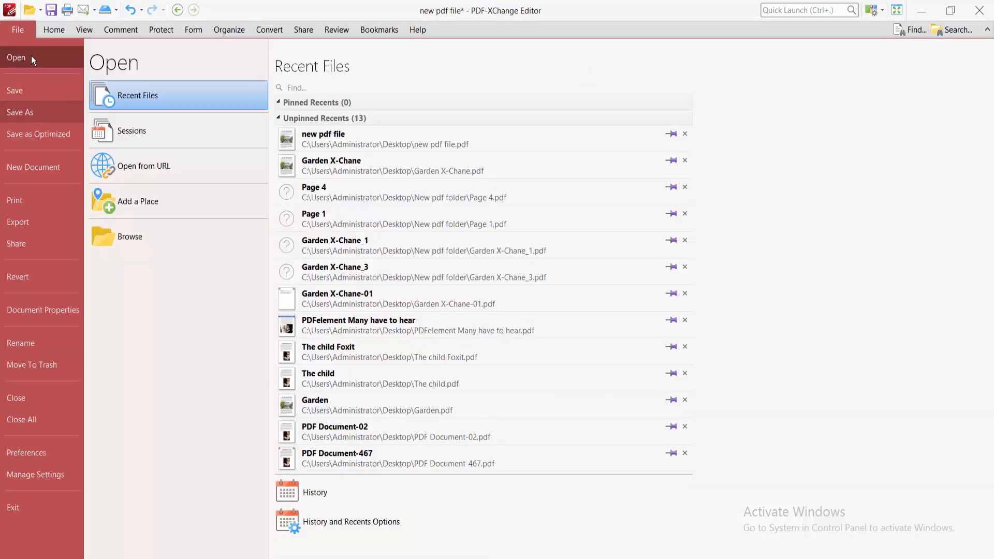